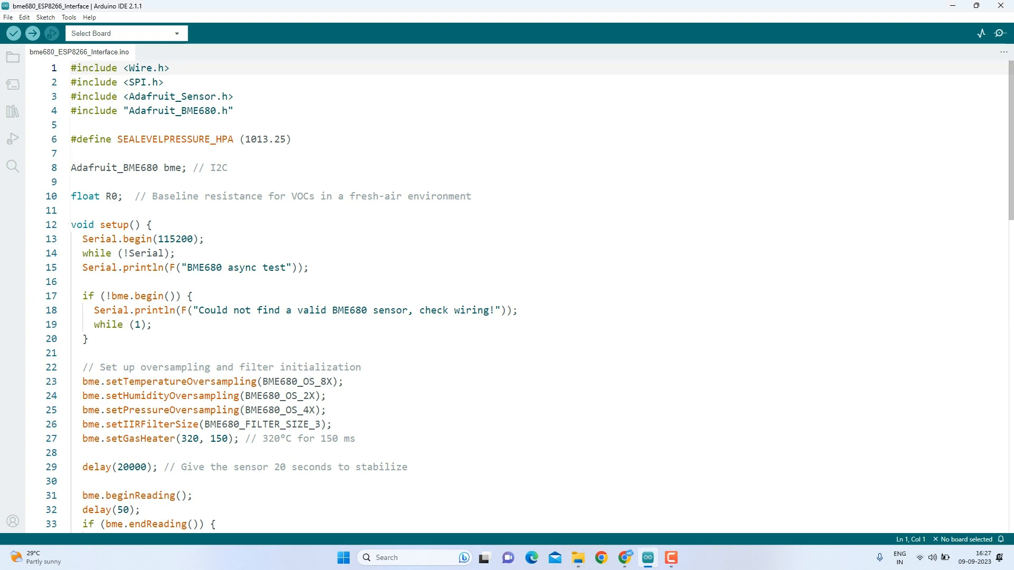
Install Adafruit BME680 Library 2.0.2 plus its GFX, SSD1306 and Unified Sensor dependencies.
drag(132, 96, 233, 111)
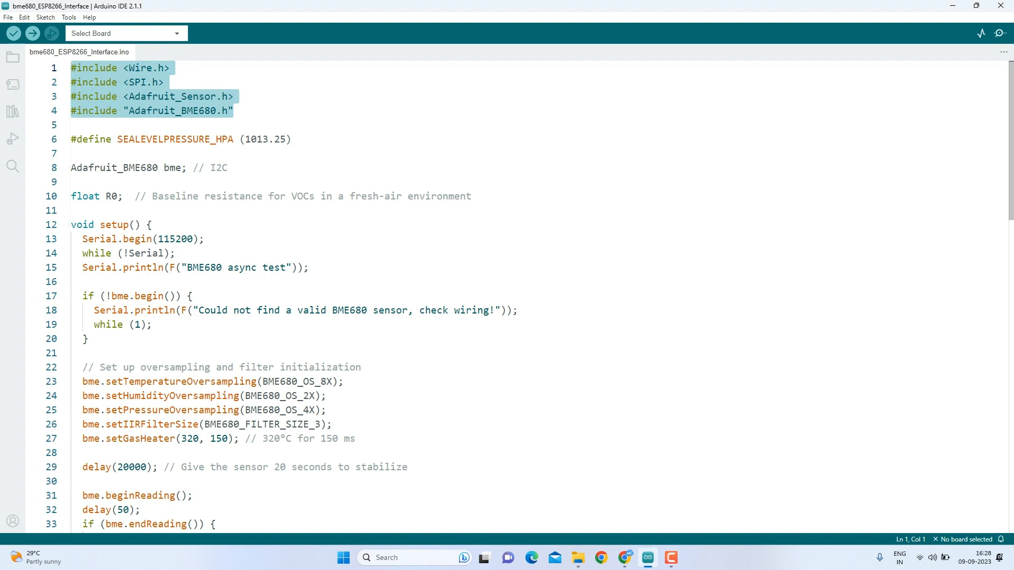
click(233, 110)
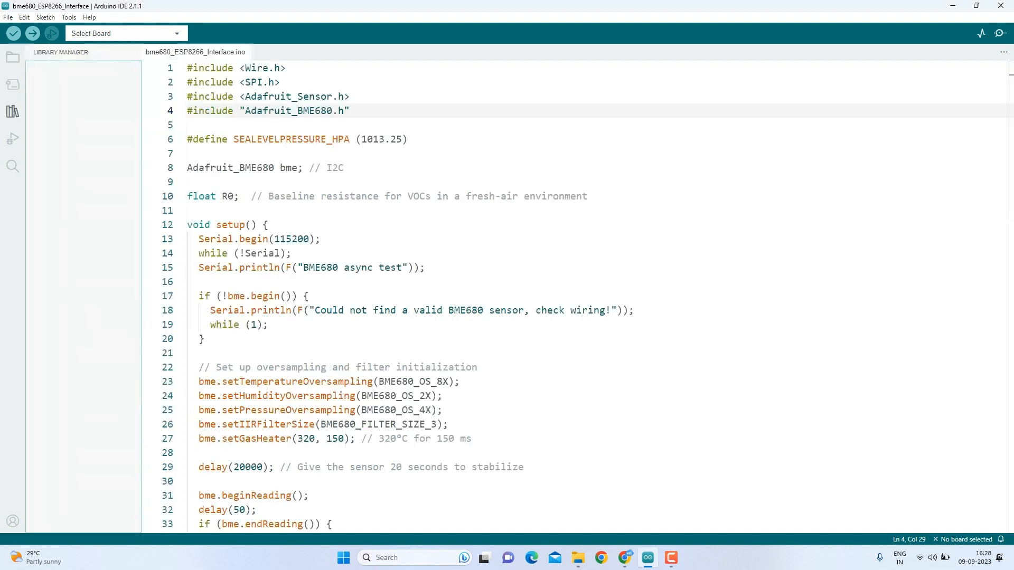
double_click(340, 110)
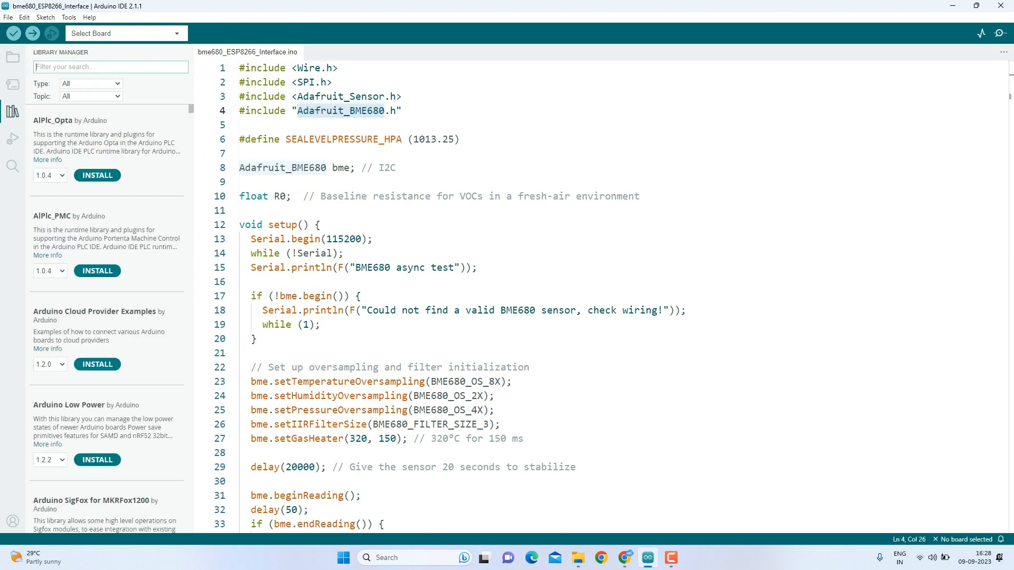
text(Adafruit_BME680)
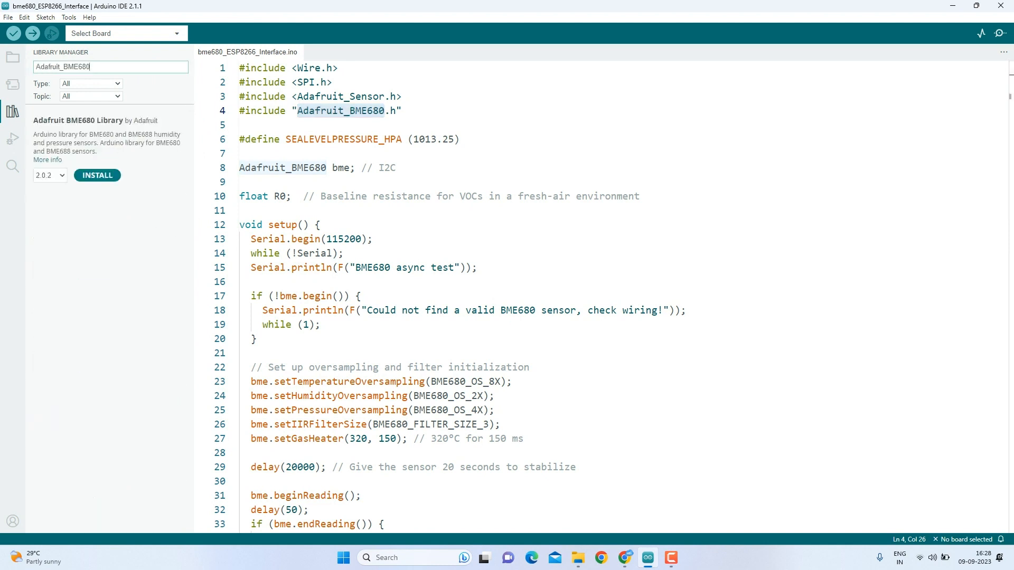
click(97, 176)
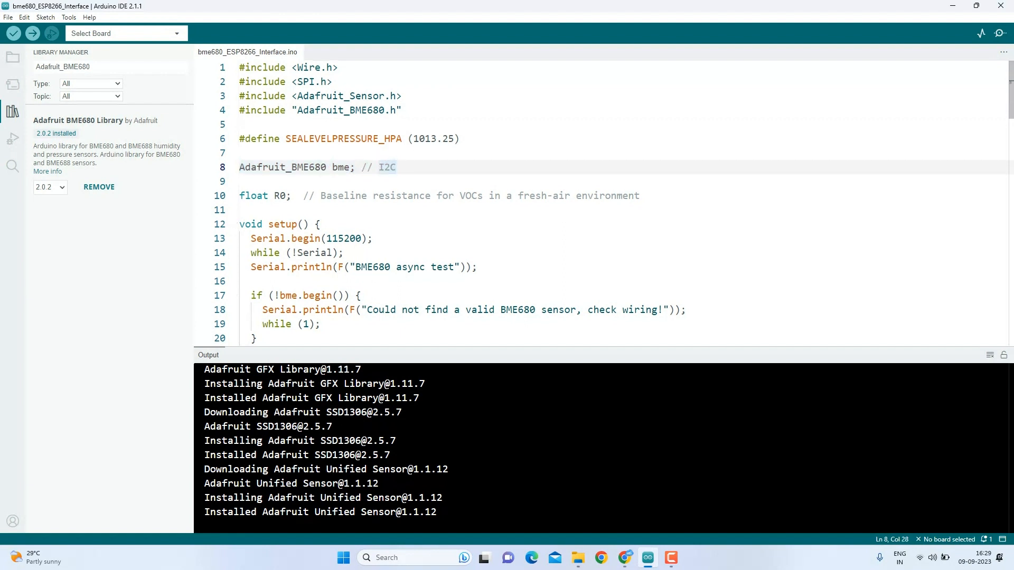
scroll(down, 3)
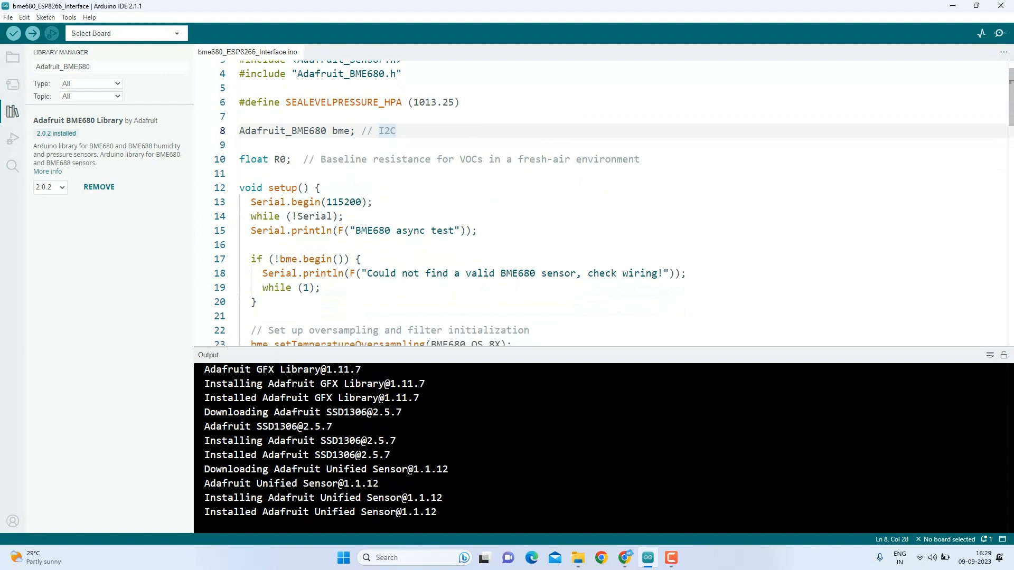
scroll(down, 3)
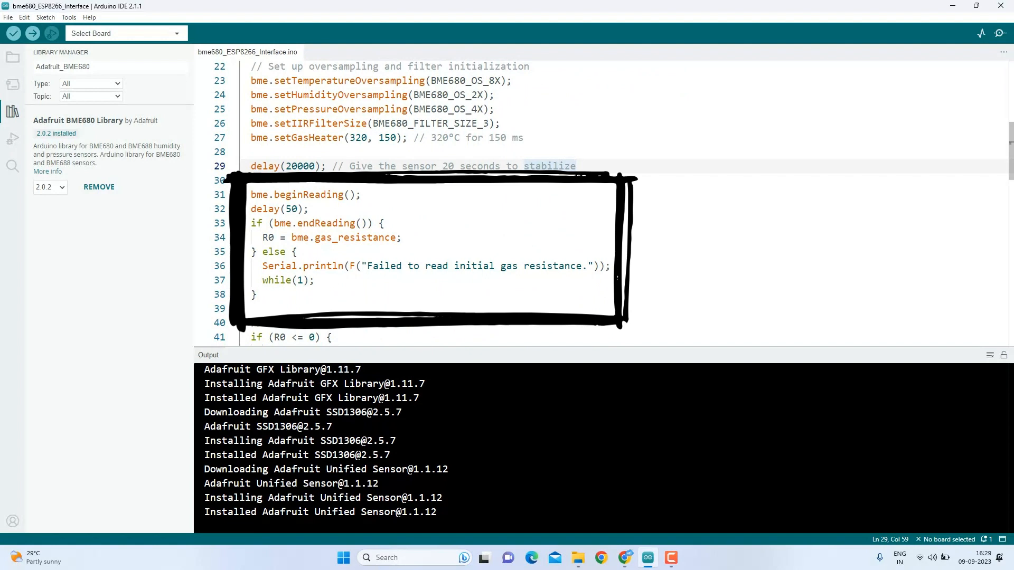
click(574, 167)
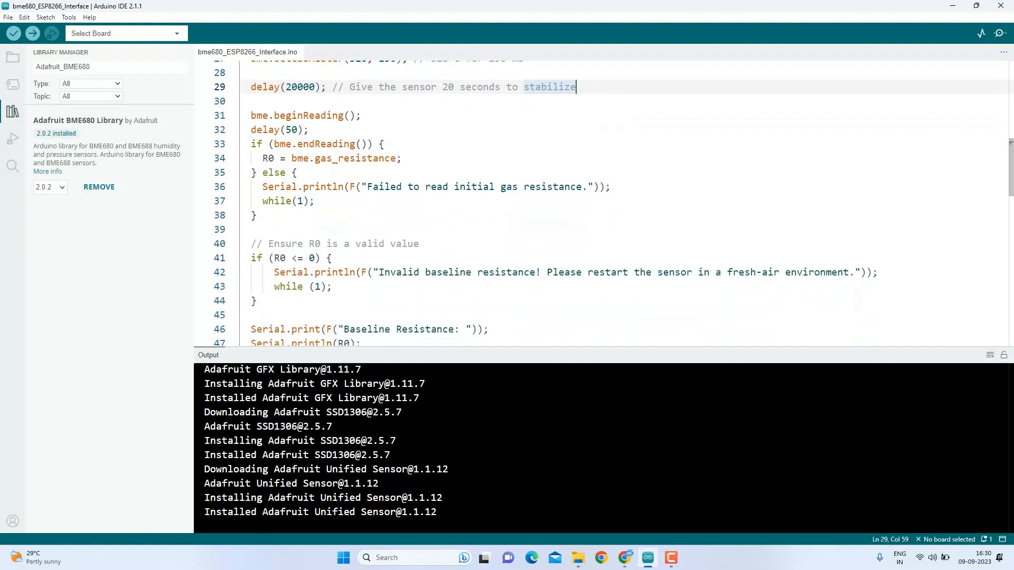
scroll(down, 3)
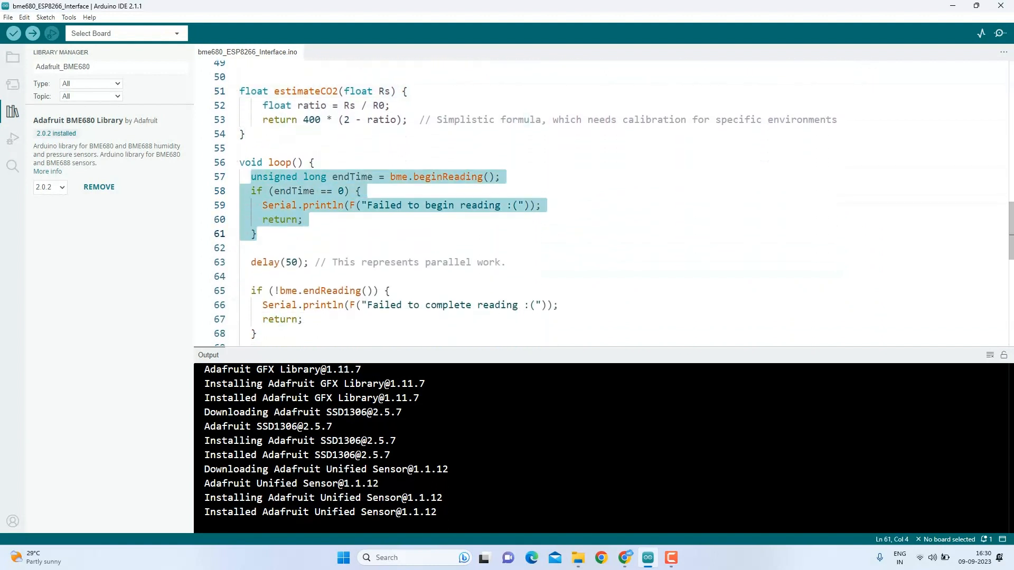
scroll(down, 3)
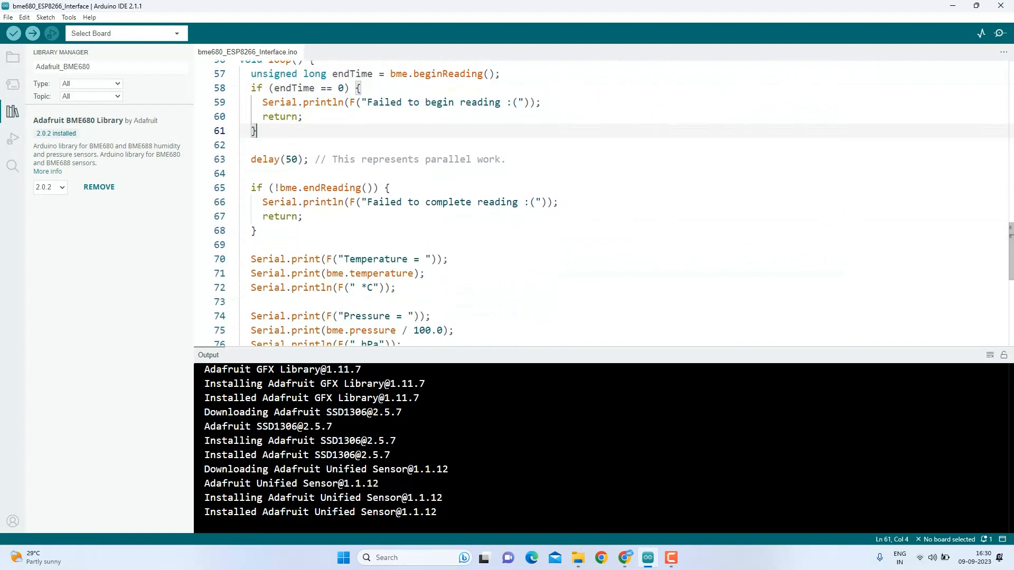
scroll(down, 3)
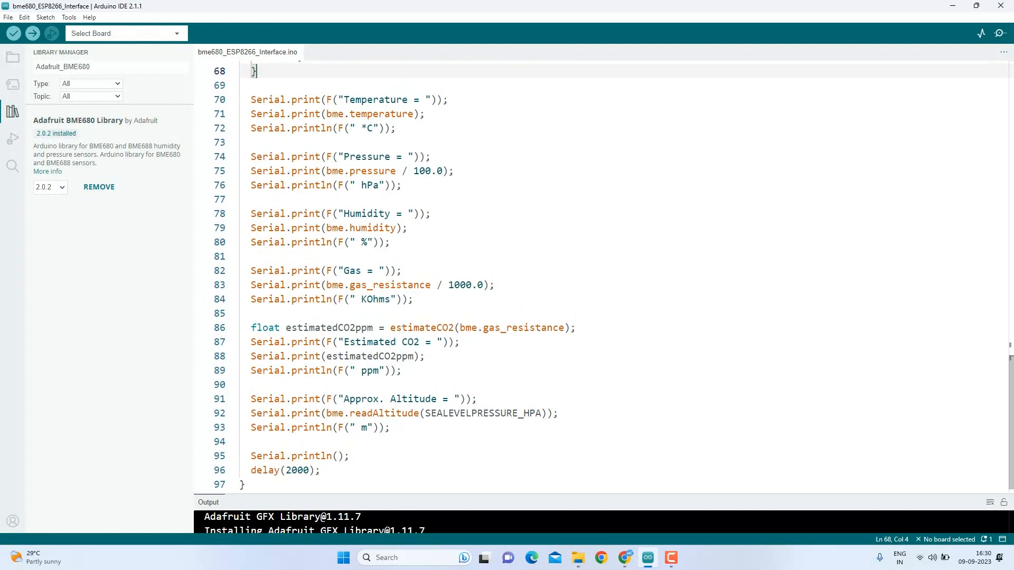
Return to the full sketch and begin choosing the NodeMCU 1.0 (ESP-12E Module) board.
drag(251, 100, 395, 127)
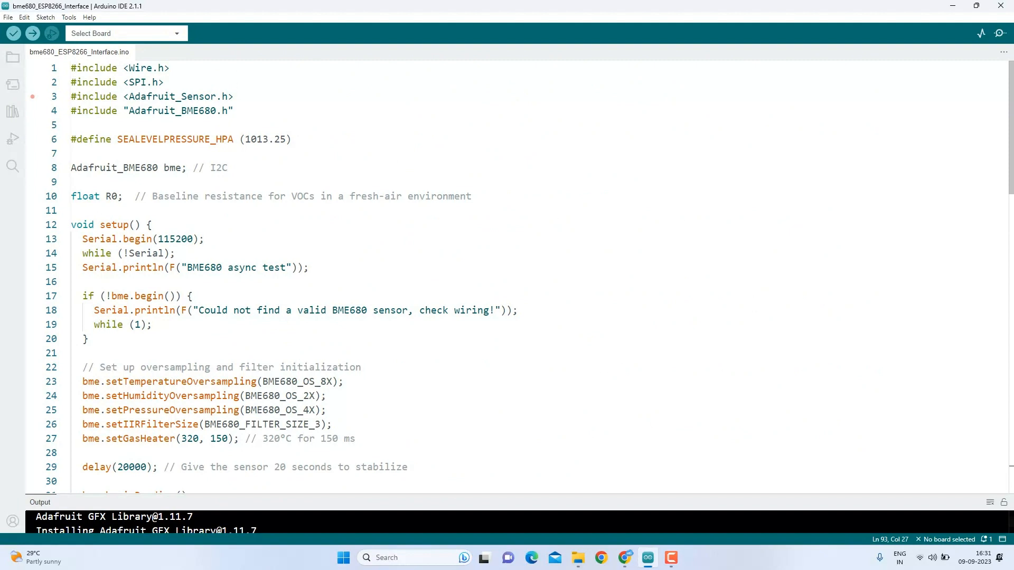
click(69, 16)
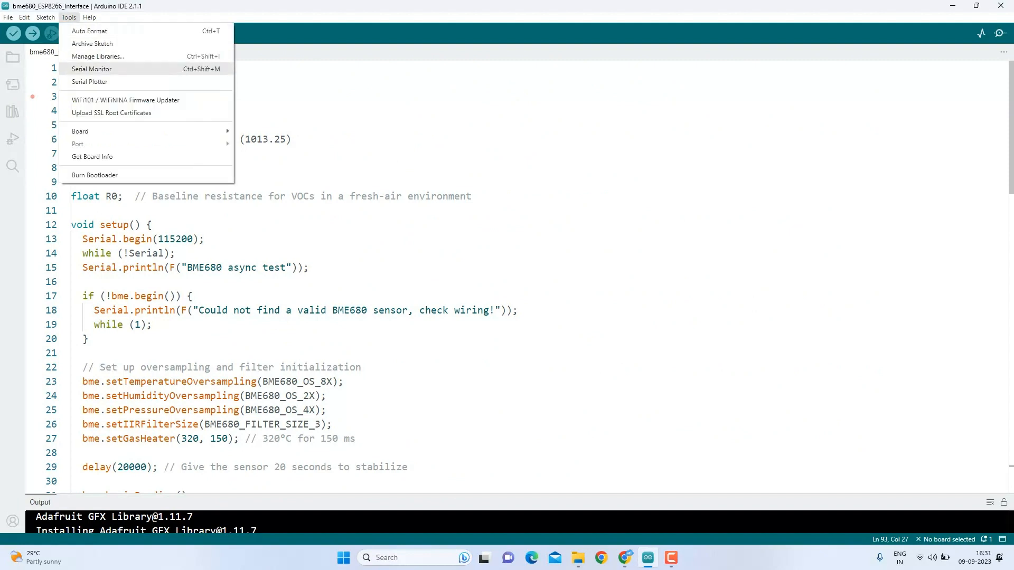
mouse_move(80, 132)
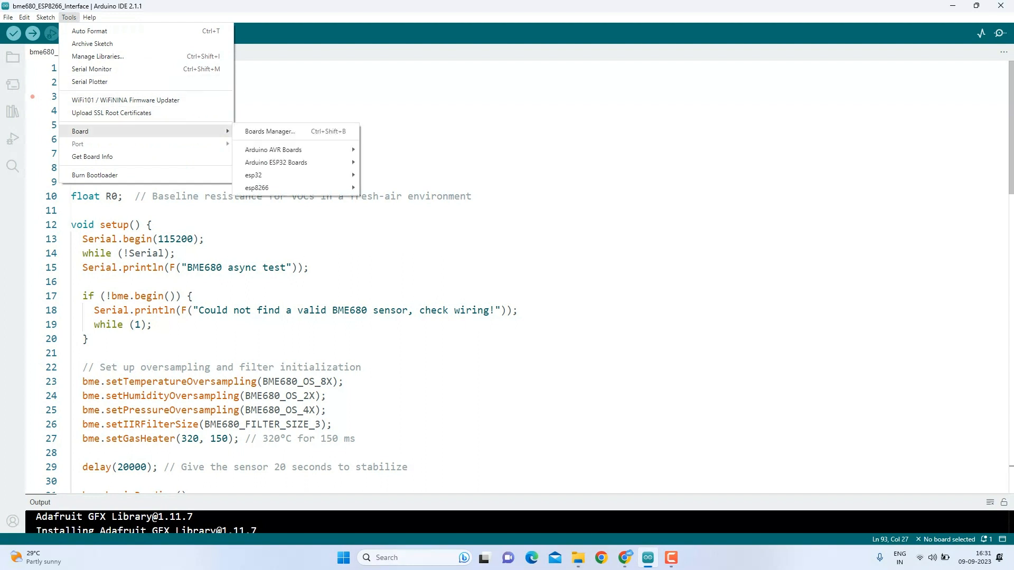
mouse_move(256, 187)
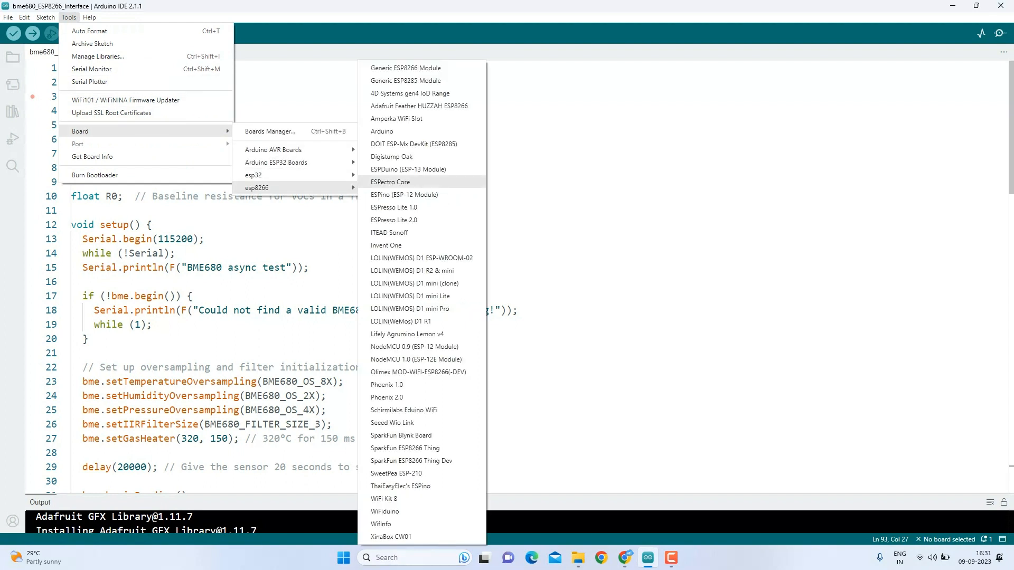
mouse_move(416, 360)
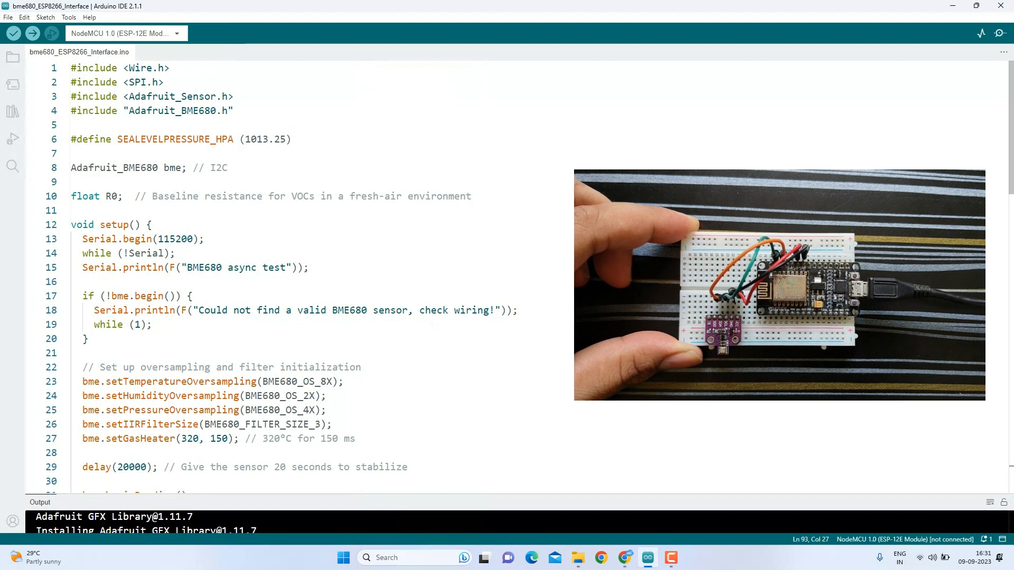
Select port COM7 for the NodeMCU board and upload the sketch.
click(68, 17)
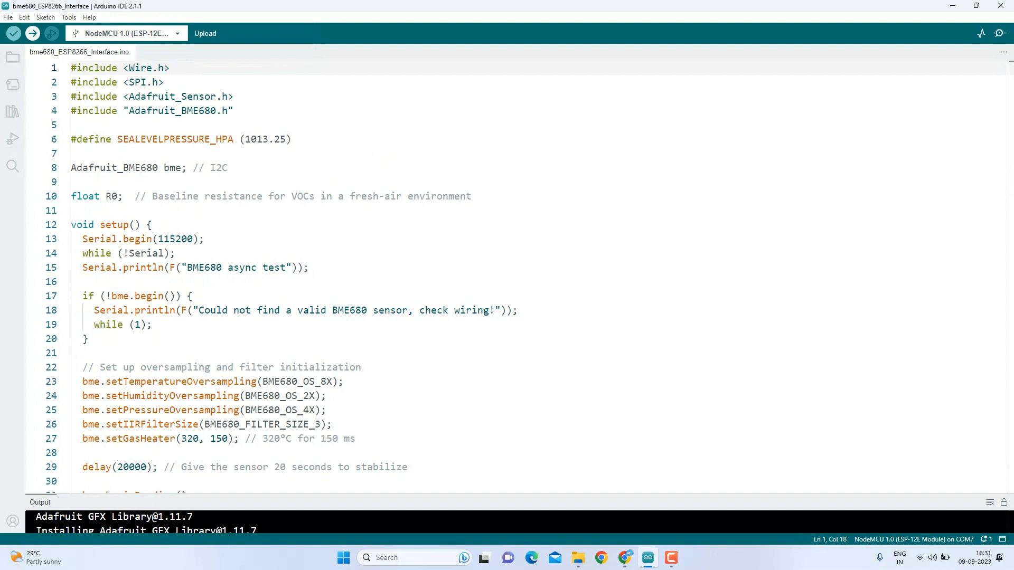
click(31, 32)
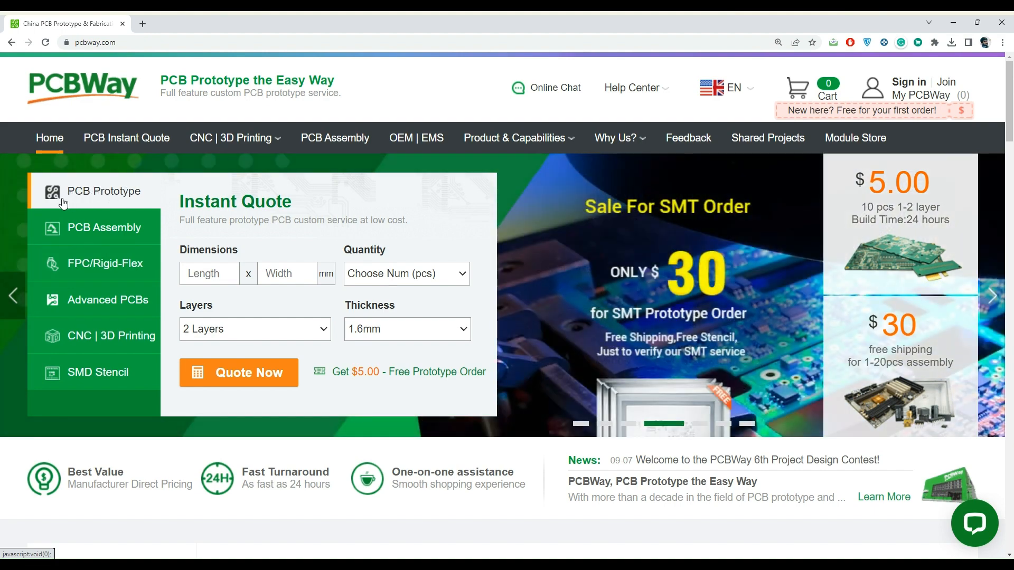
Browse PCBWay's PCB Assembly, FPC/Rigid-Flex and CNC | 3D Printing quote forms.
click(100, 228)
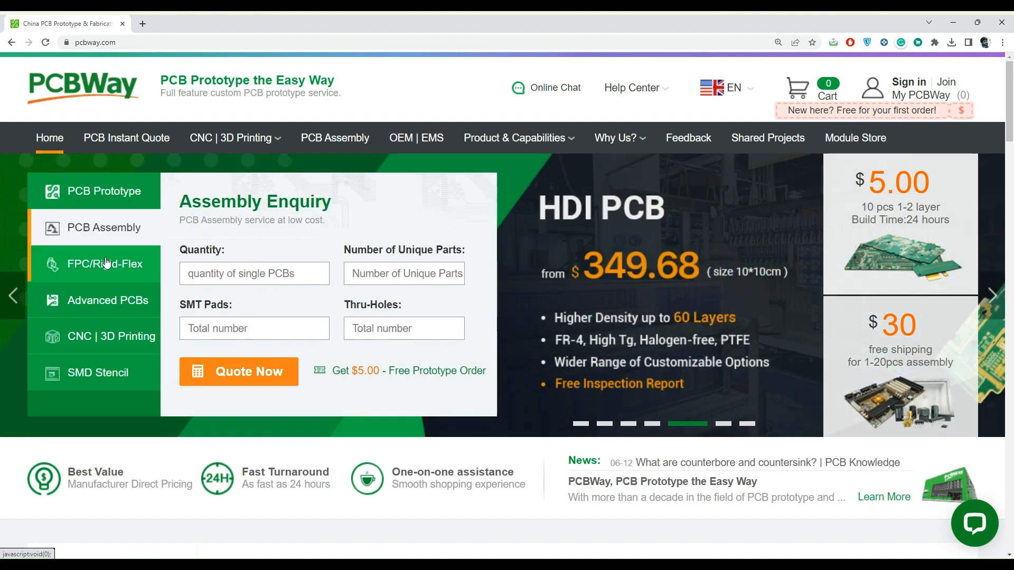
click(103, 264)
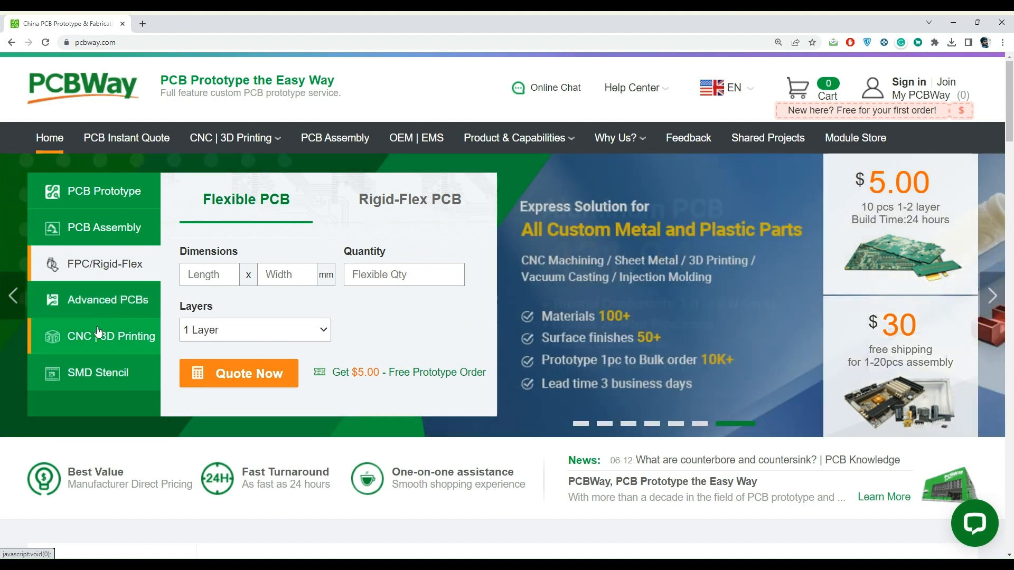
click(110, 336)
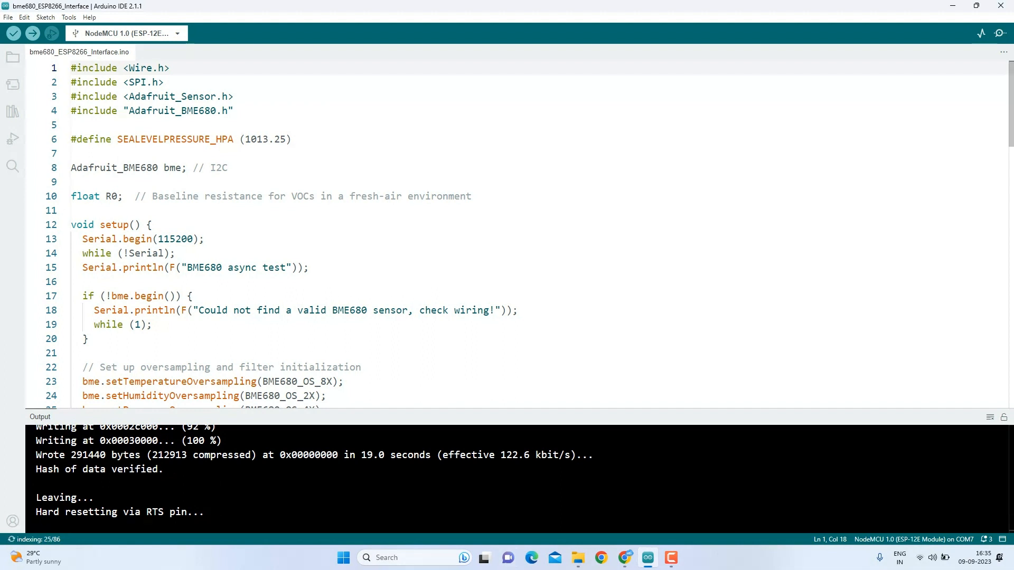
mouse_move(999, 32)
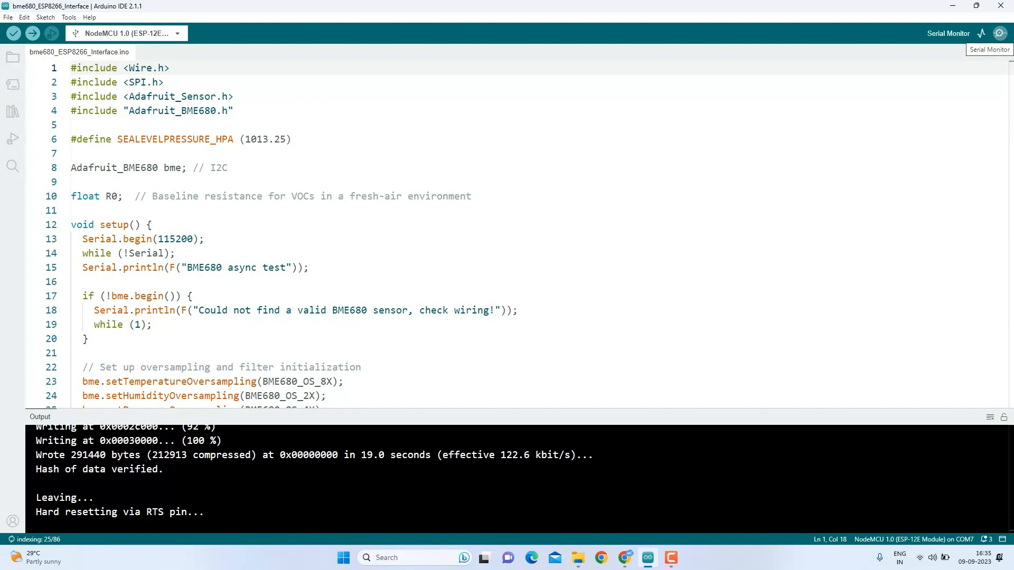
Open the Serial Monitor at 115200 baud and scroll through temperature, pressure, humidity, gas and CO2 readings.
click(948, 33)
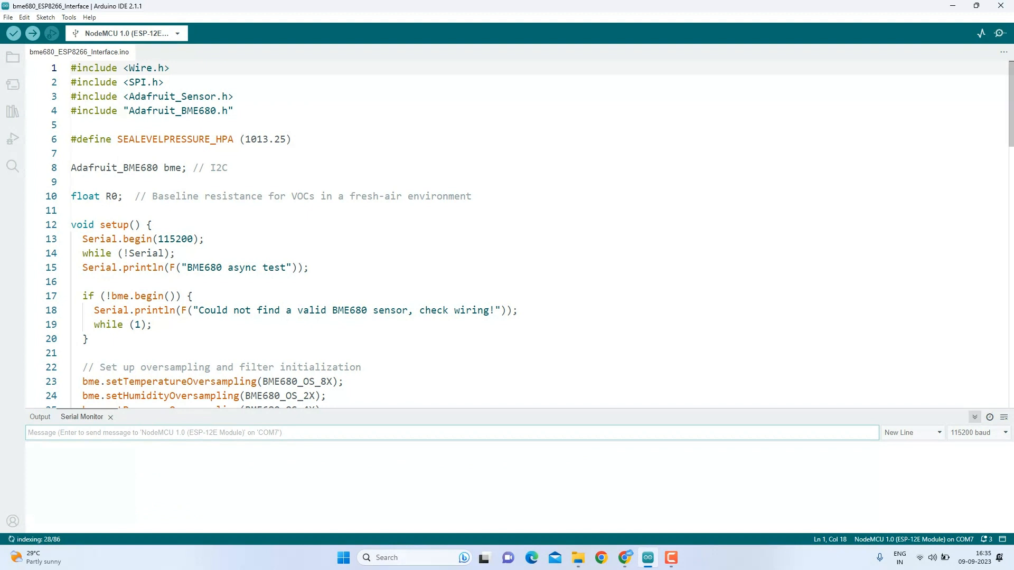
scroll(down, 3)
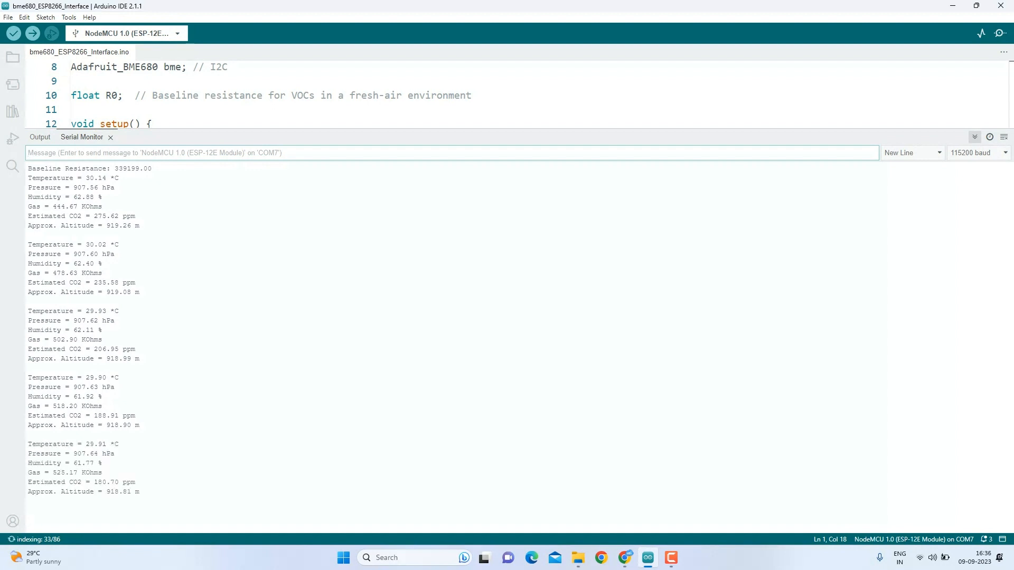
scroll(down, 3)
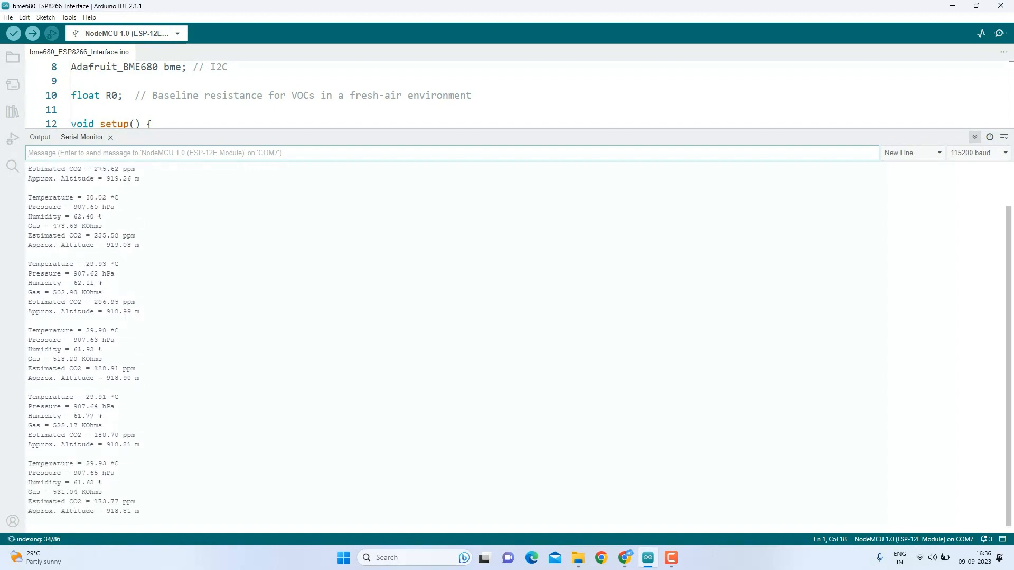
scroll(down, 3)
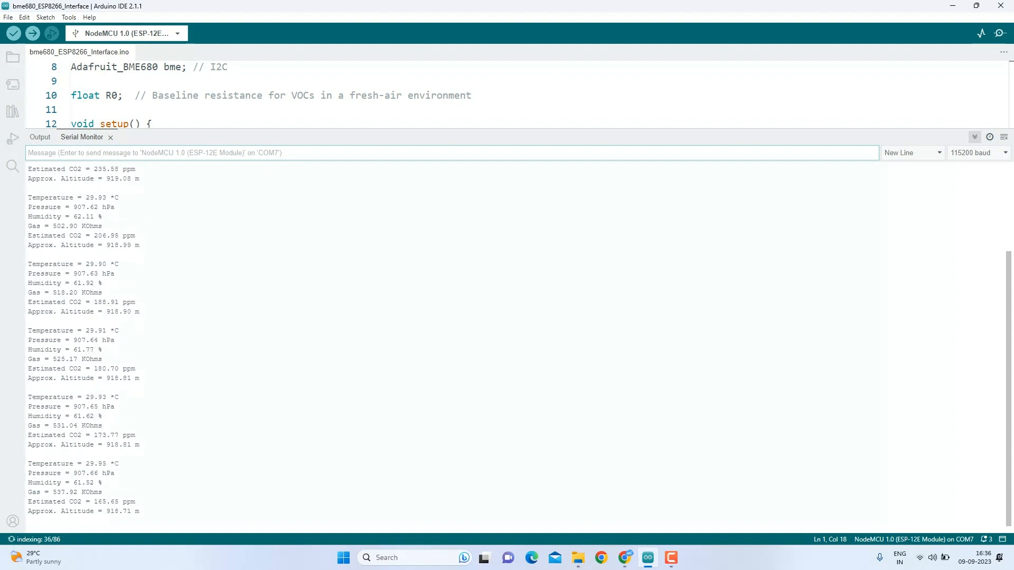